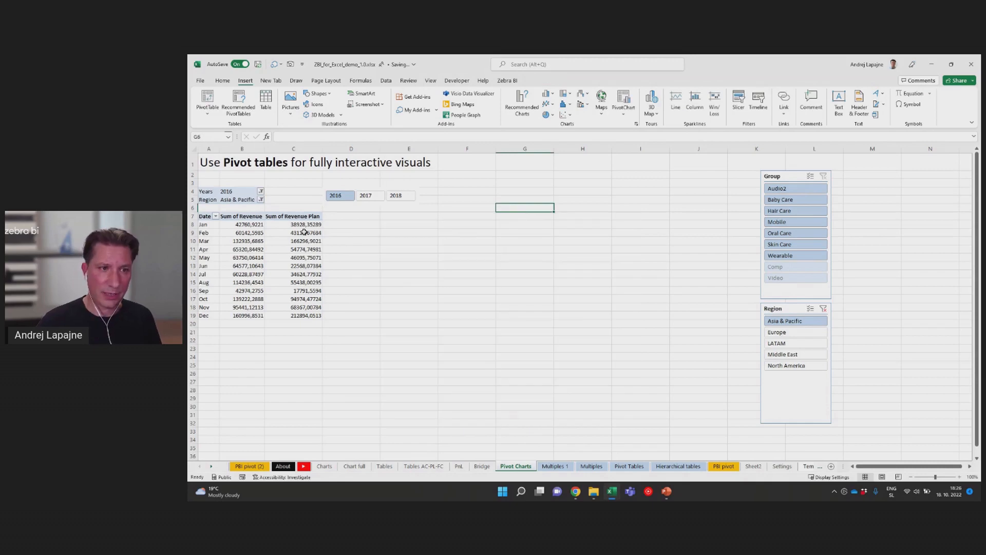
Step: Create a Zebra BI waterfall of monthly Revenue vs Revenue Plan from the selected pivot table
left_click(292, 232)
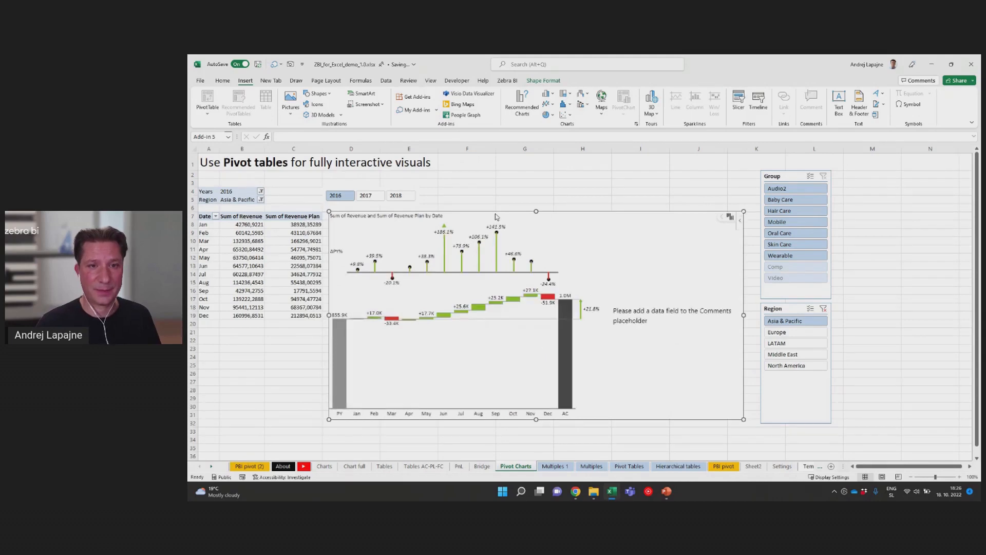
Step: Filter the waterfall to 2017 then 2018 via the slicer, and move to the Multiples sheet
left_click(293, 249)
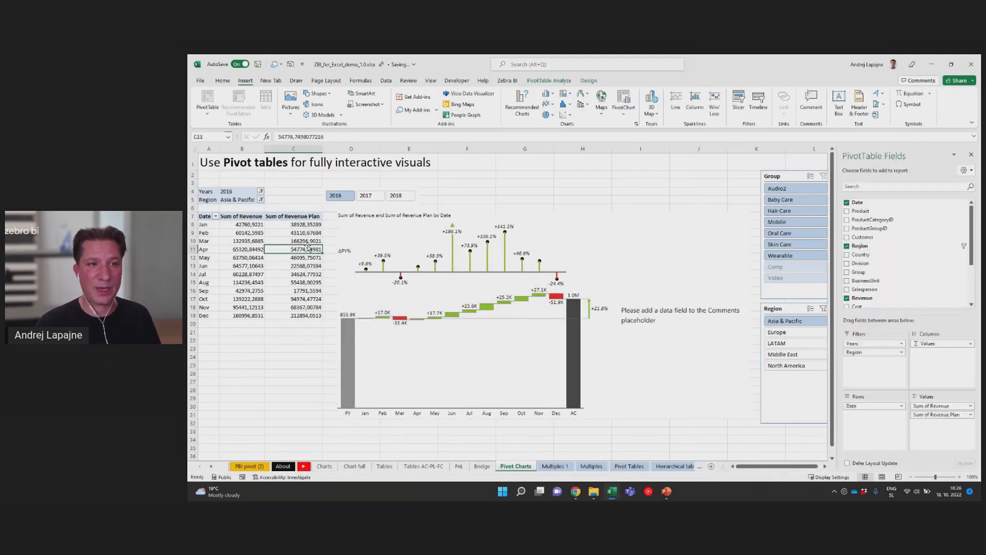
left_click(395, 195)
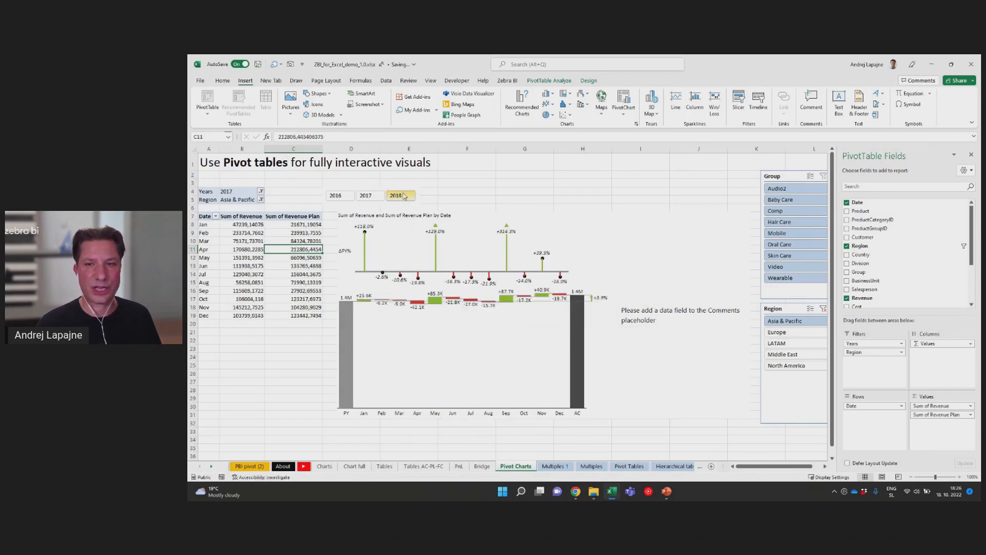
left_click(776, 342)
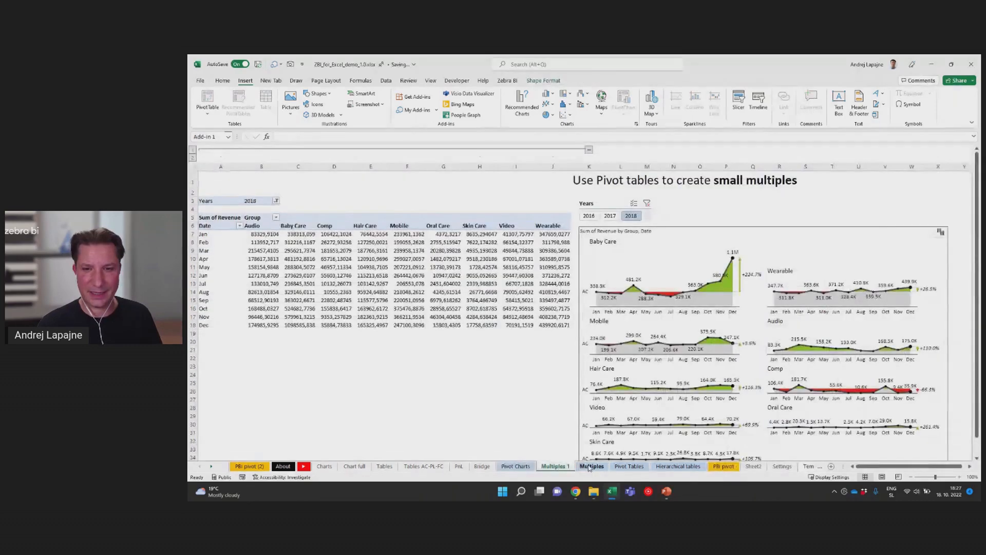
left_click(591, 465)
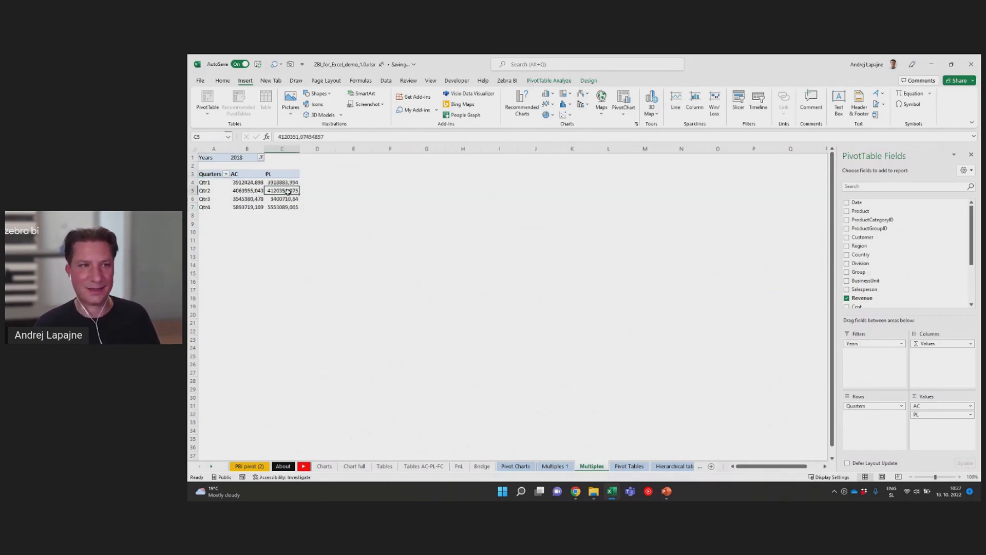
Step: Launch Zebra BI Charts from My Add-ins to build AC vs PL small multiples per group
left_click(415, 110)
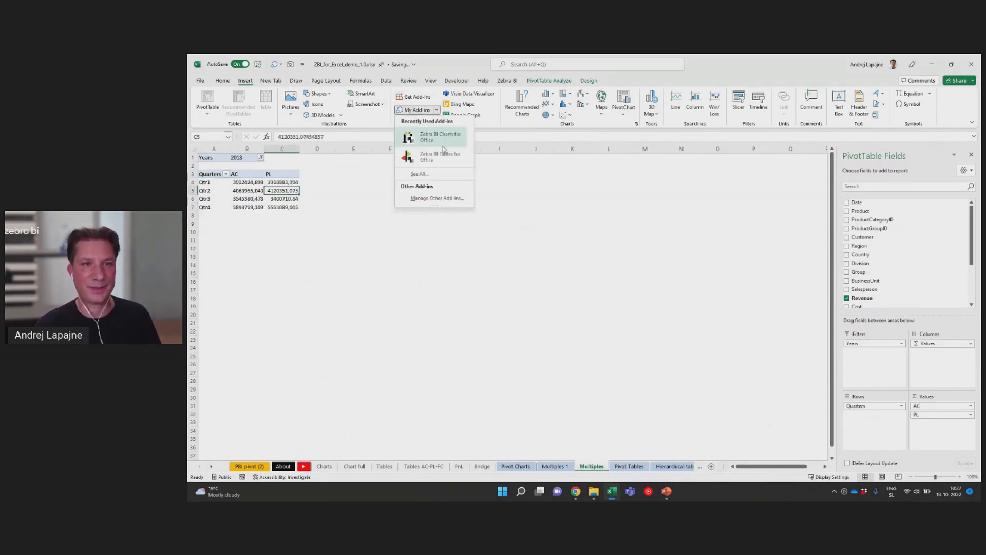
left_click(440, 137)
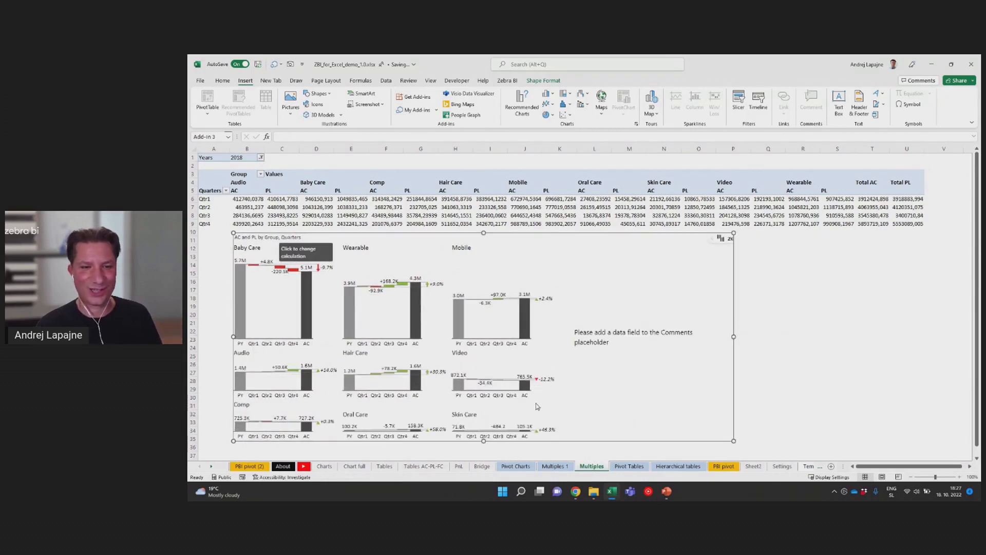
mouse_move(418, 236)
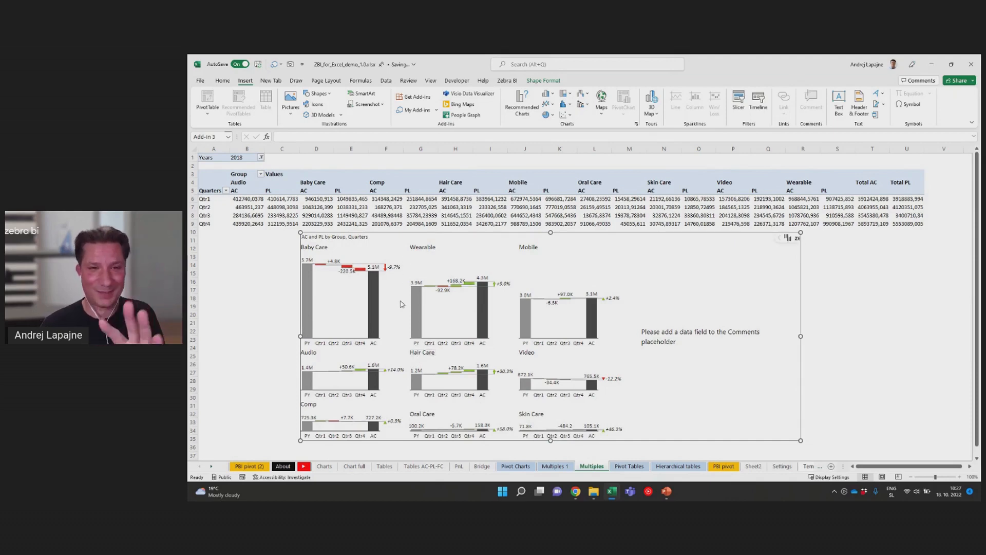
Step: Bring up the Years filter list (2016-2019) of the Multiples pivot in cell B1
left_click(261, 158)
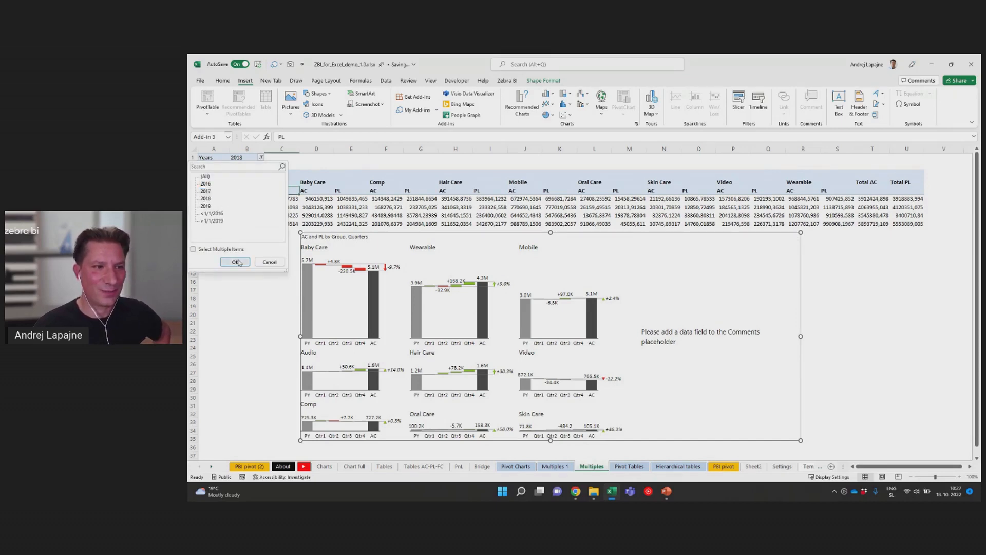
Step: Apply the 2017 year filter so the small multiples show 2017 quarters
left_click(235, 261)
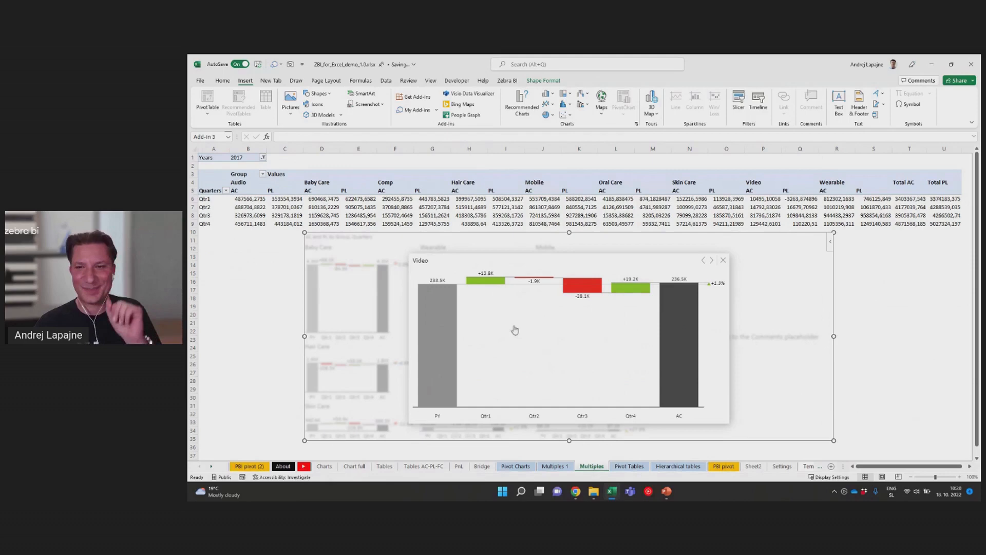
Step: Step back through the Skin Care and Hair Care enlarged charts, then close the zoomed view
left_click(704, 263)
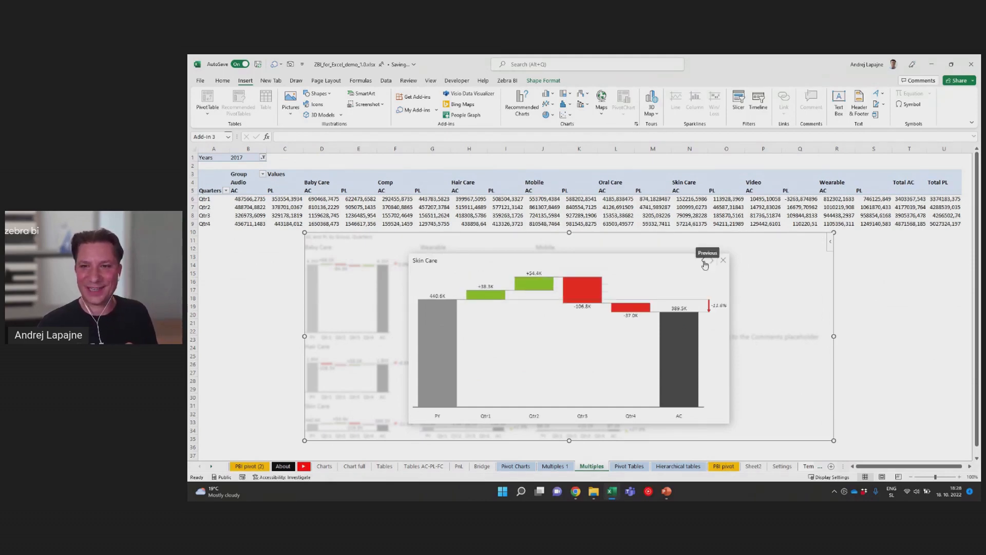
left_click(704, 263)
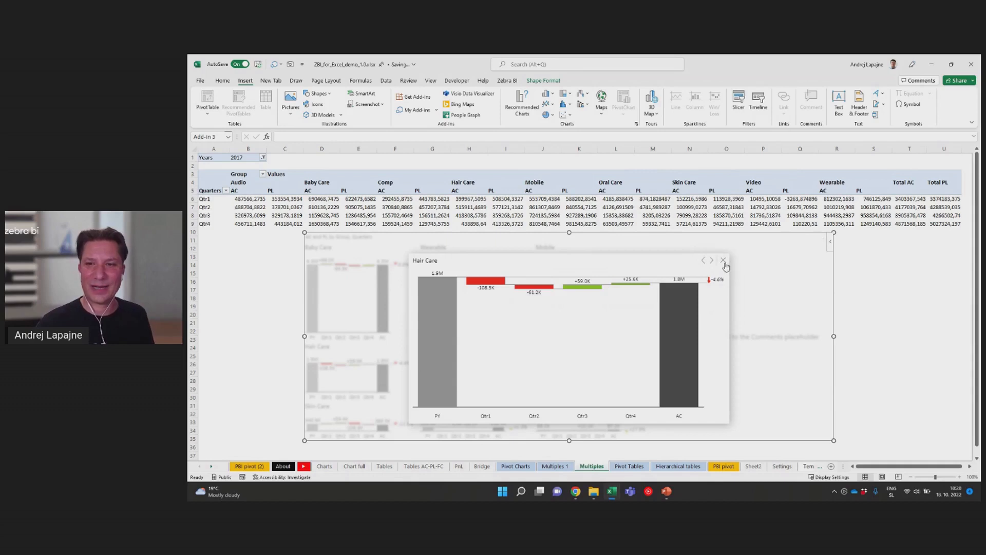
left_click(722, 260)
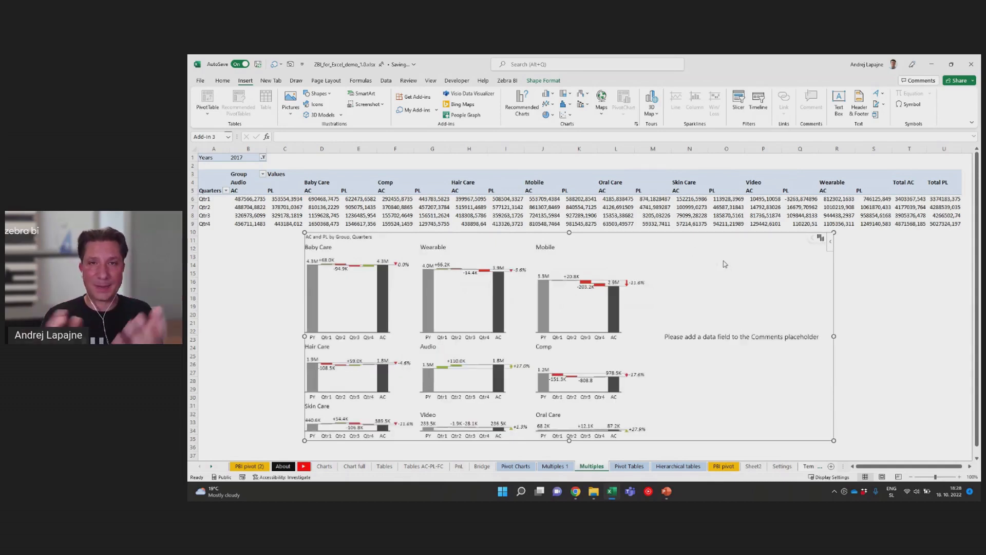